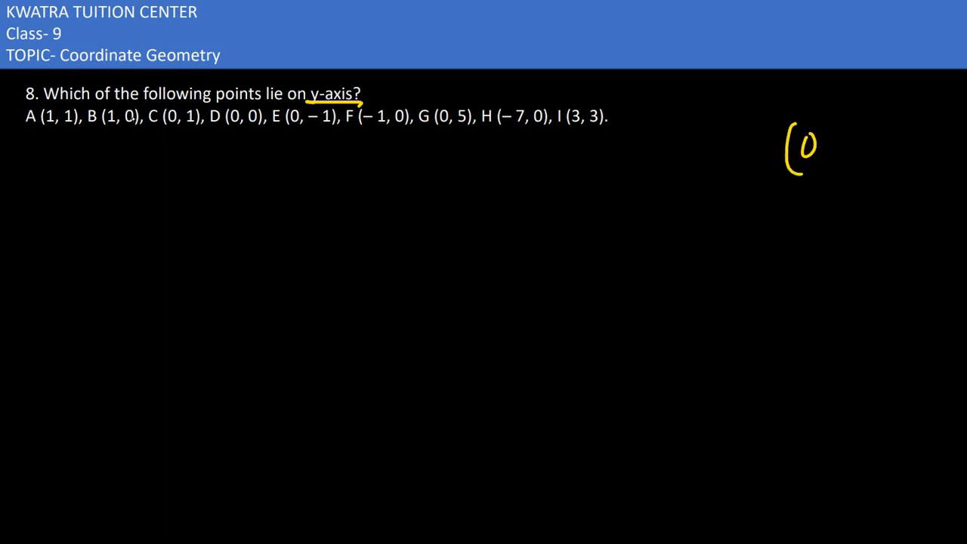
# Finish handwriting the general y-axis point (0, y) in yellow ink
pyautogui.moveTo(816, 152); pyautogui.dragTo(869, 159)
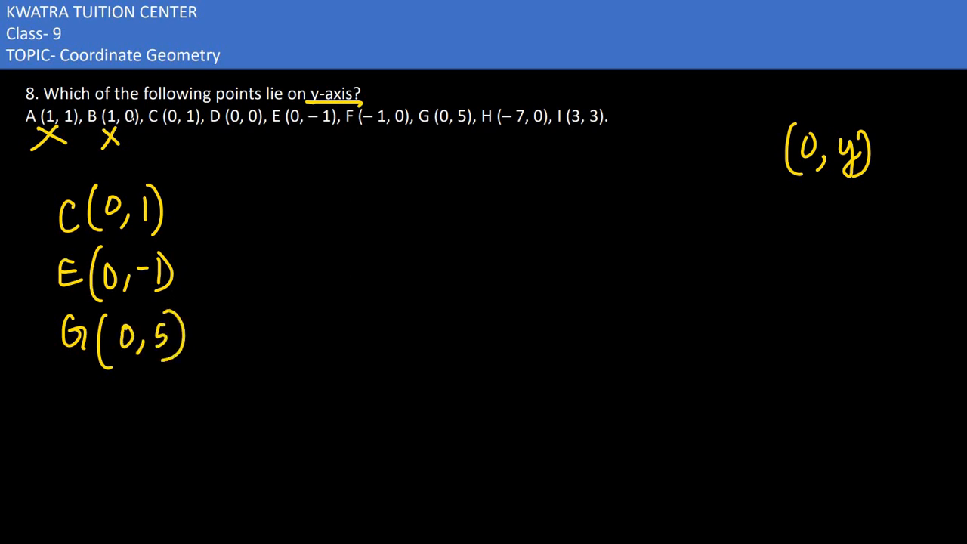
# Underline D (0, 0) in the question and dot the origin where the sketched axes cross
pyautogui.moveTo(219, 130); pyautogui.dragTo(260, 130)
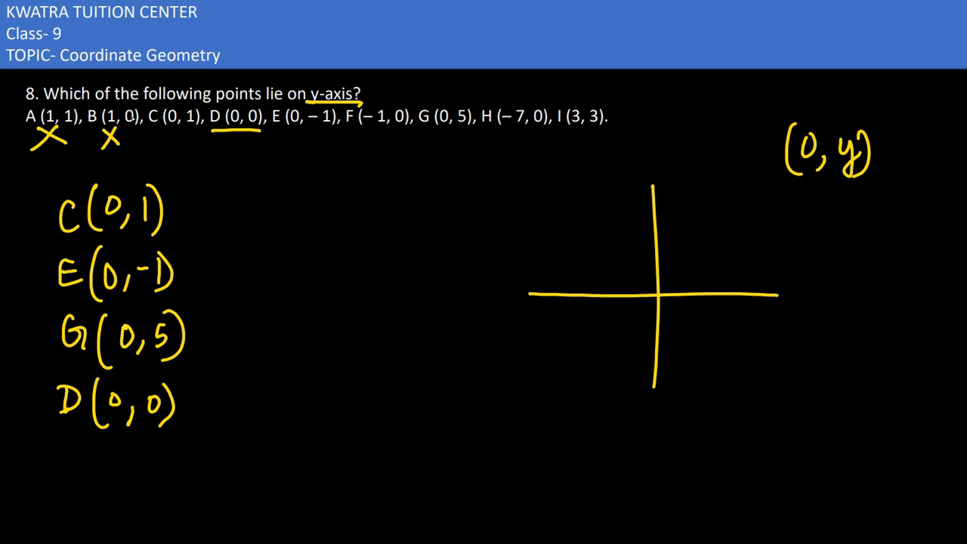
pyautogui.click(658, 293)
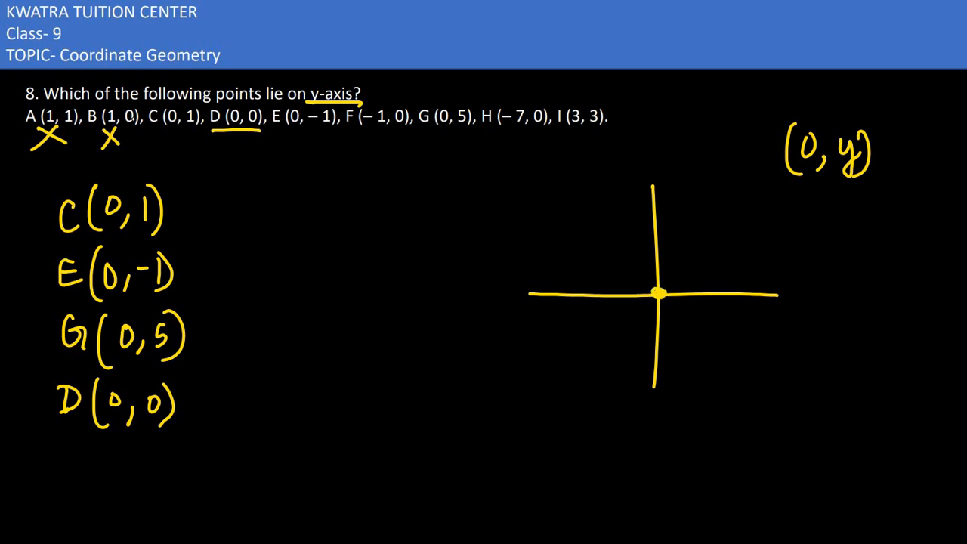